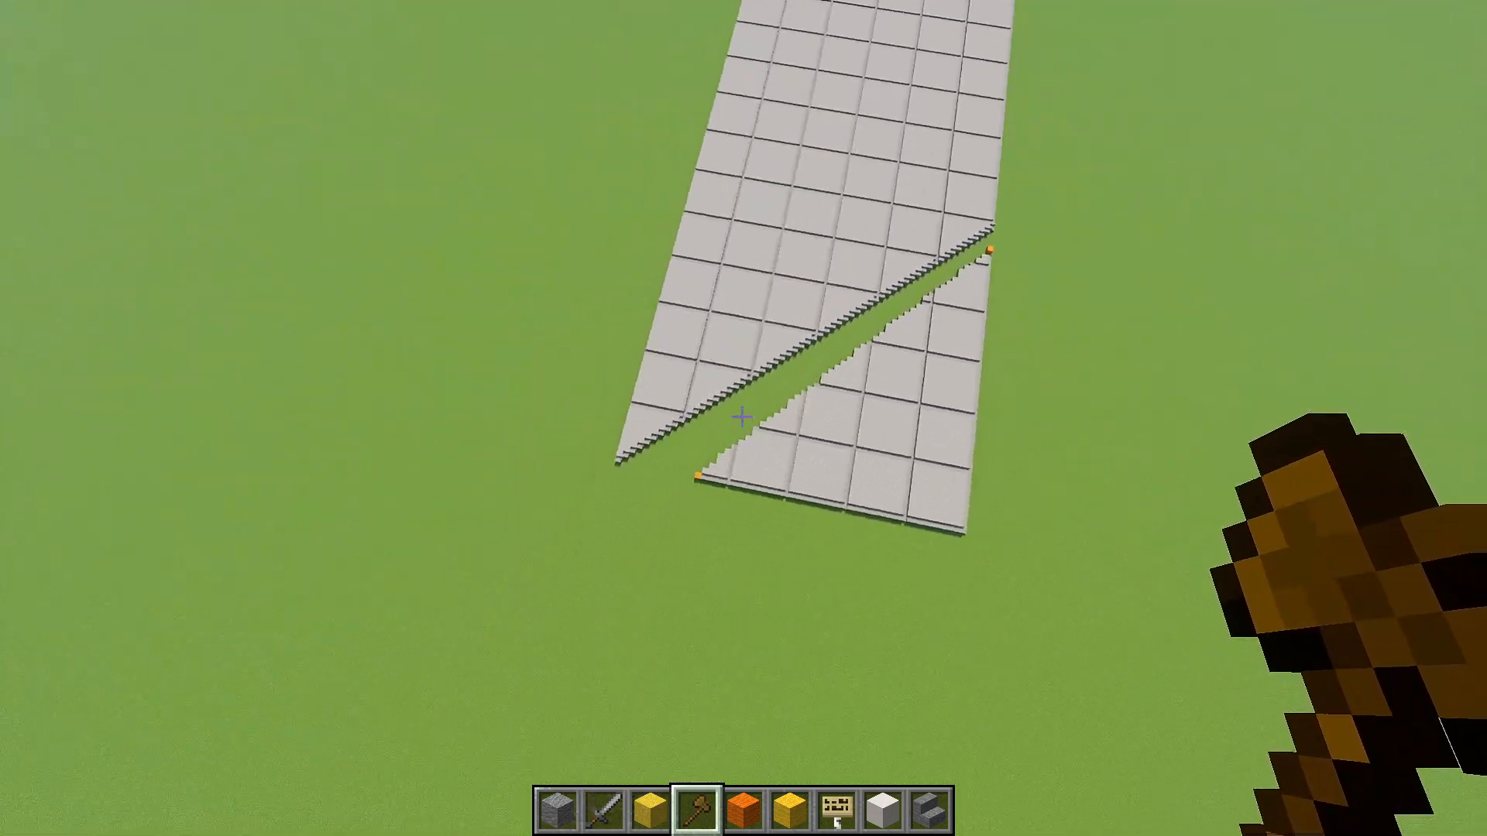
mouse_move(743, 417)
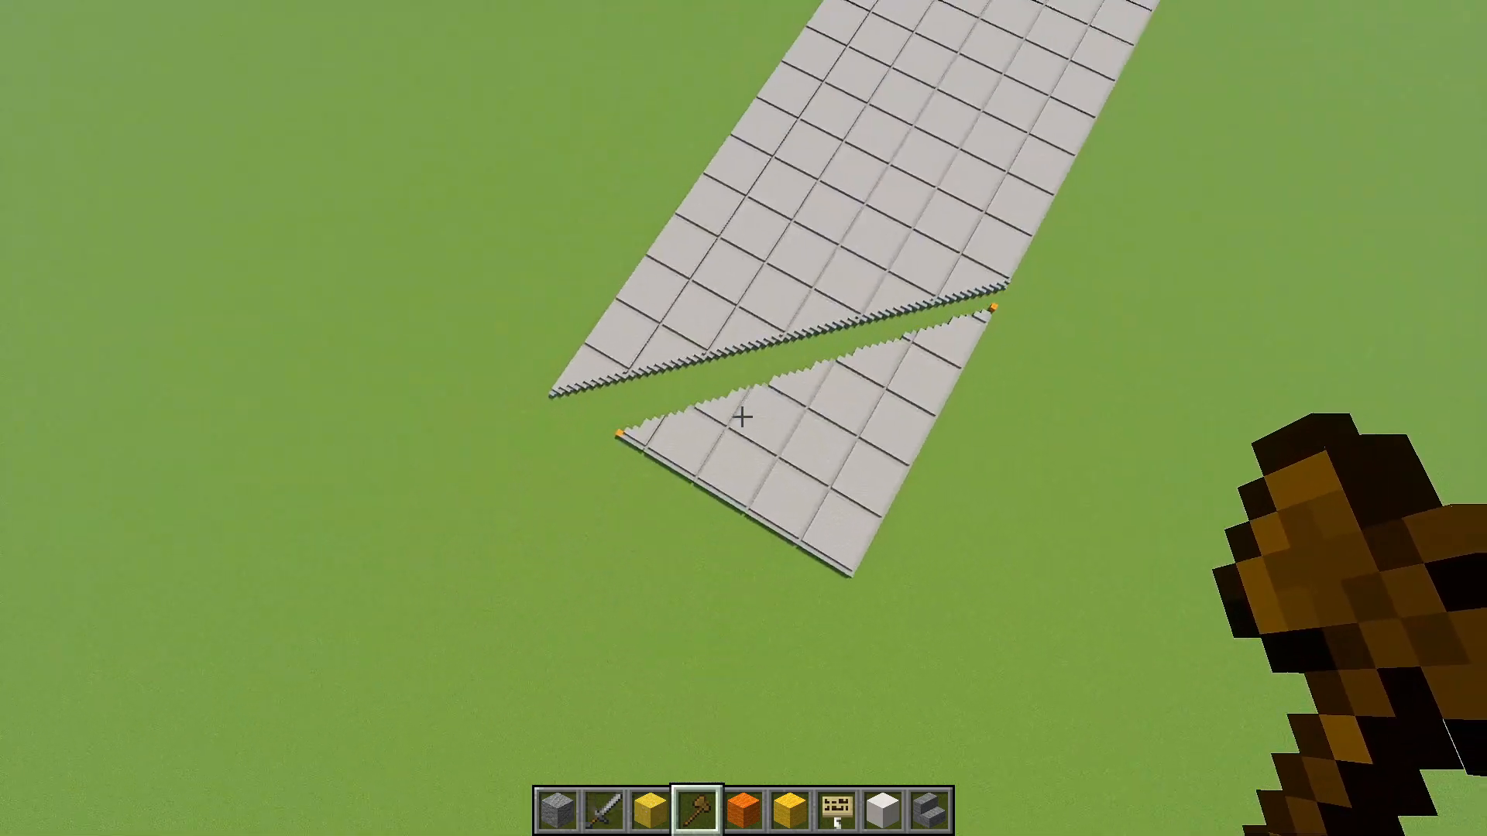
mouse_move(743, 418)
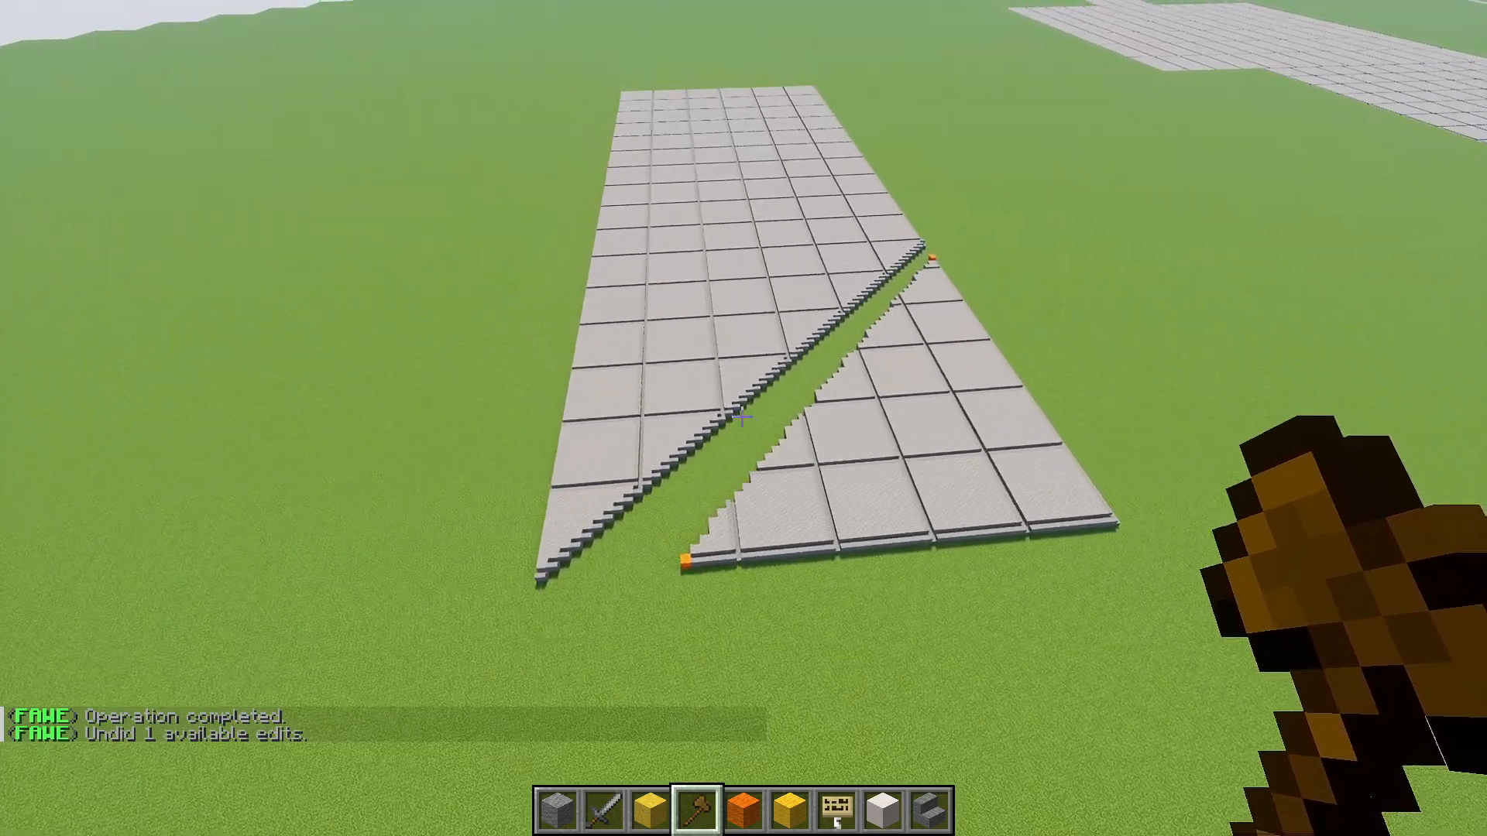
- Switch selection to convex polygon mode and set the first point at the orange-marker corner
text(//sel convex)
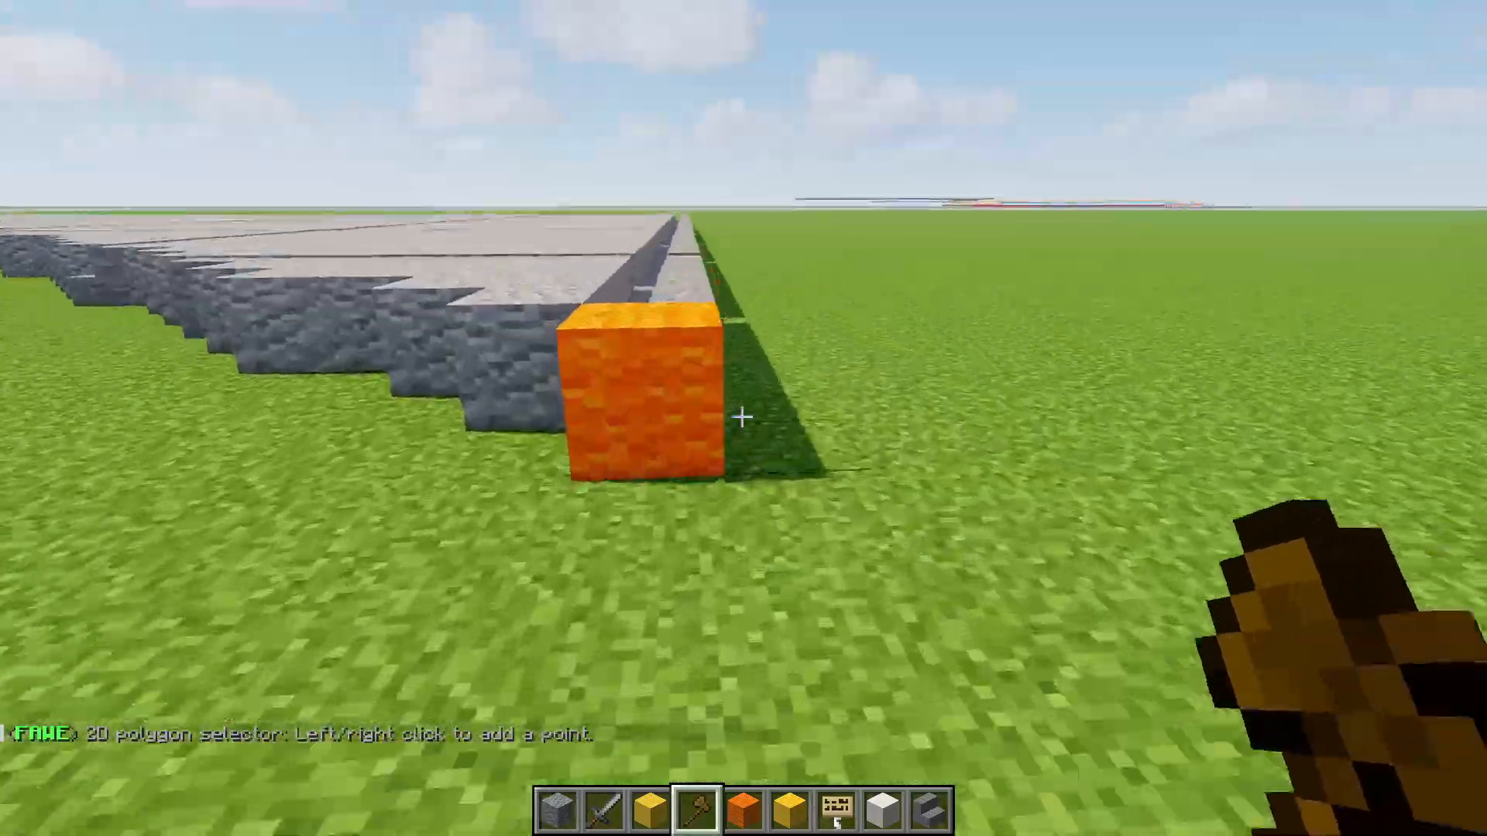
click(744, 418)
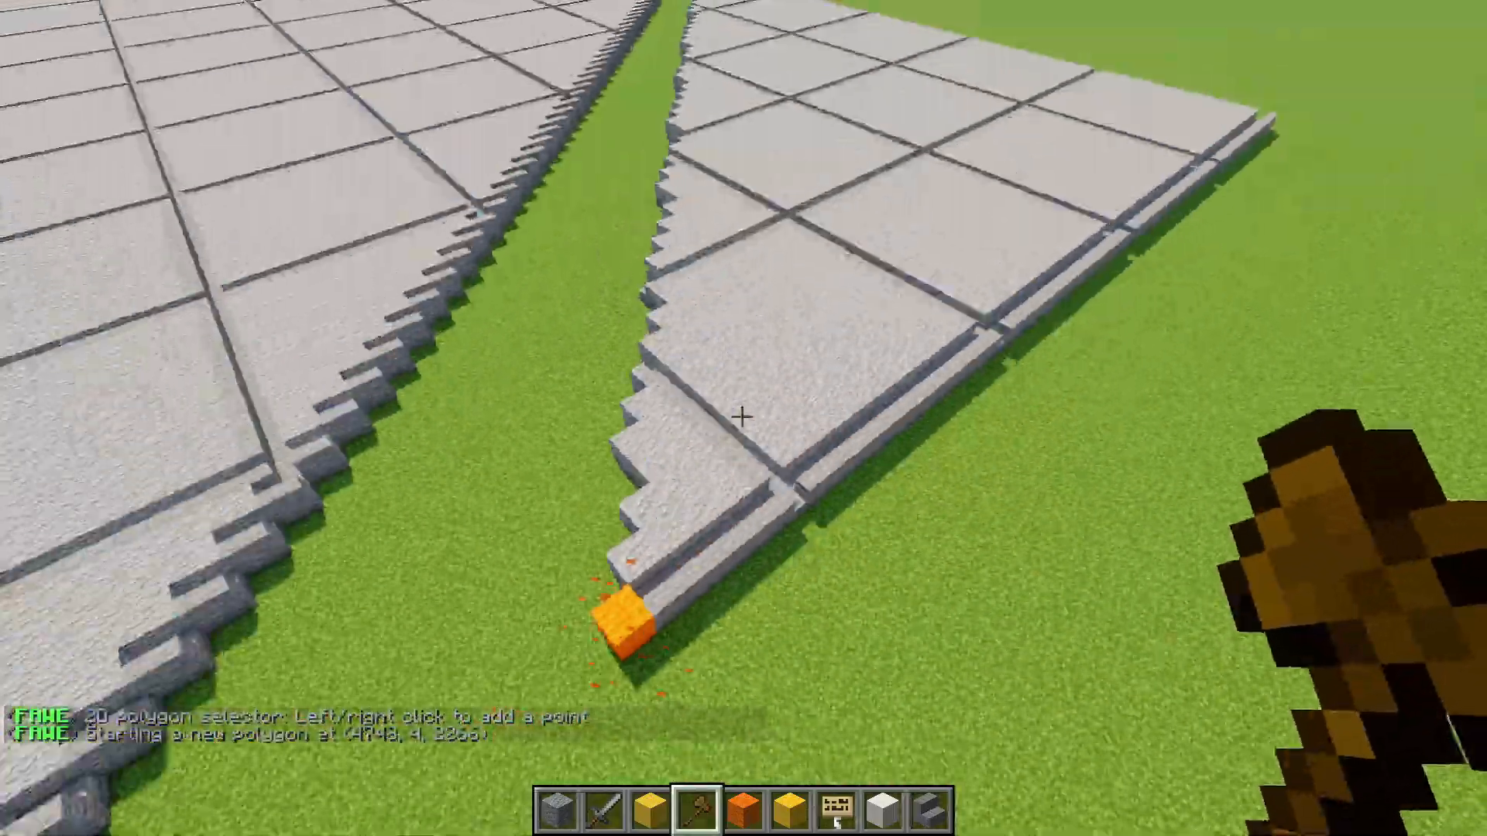
mouse_move(743, 417)
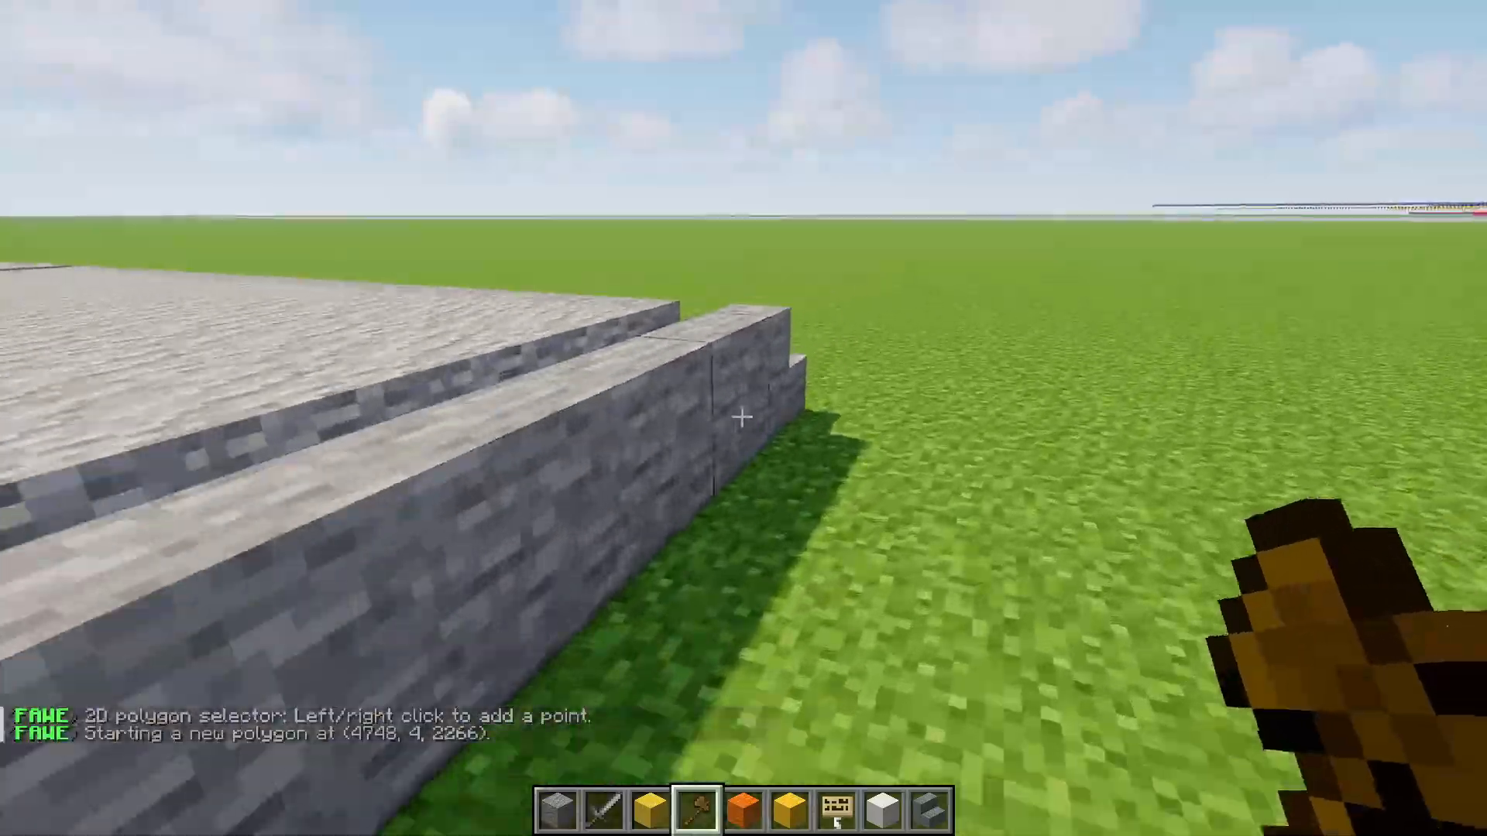